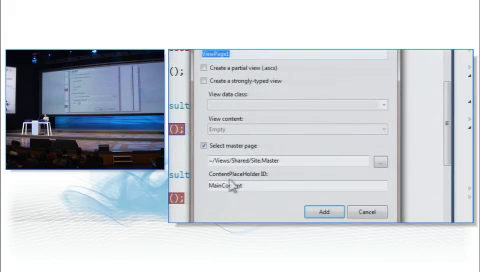
{"action": "type", "text": "Poop"}
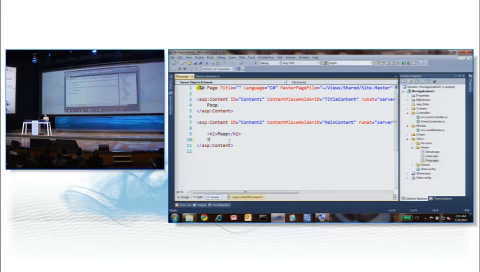
{"action": "type", "text": "Hey, it's not HTML!"}
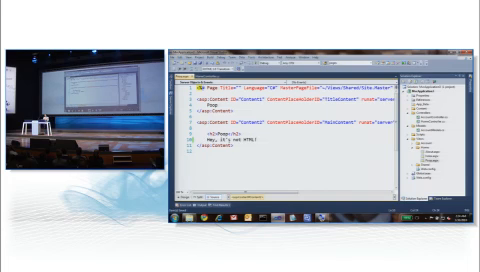
{"action": "type", "text": "<"}
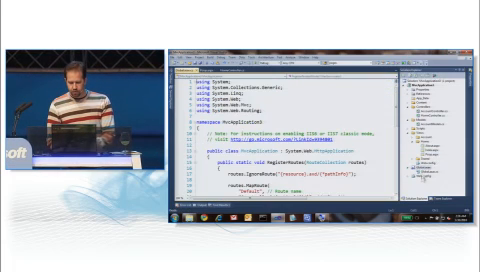
{"action": "scroll", "scroll_direction": "down", "scroll_amount": 3}
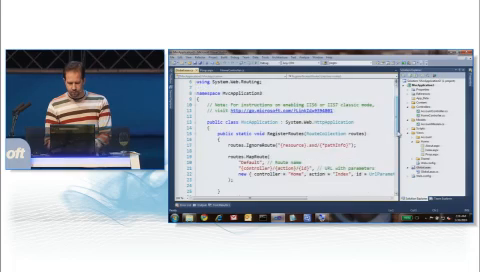